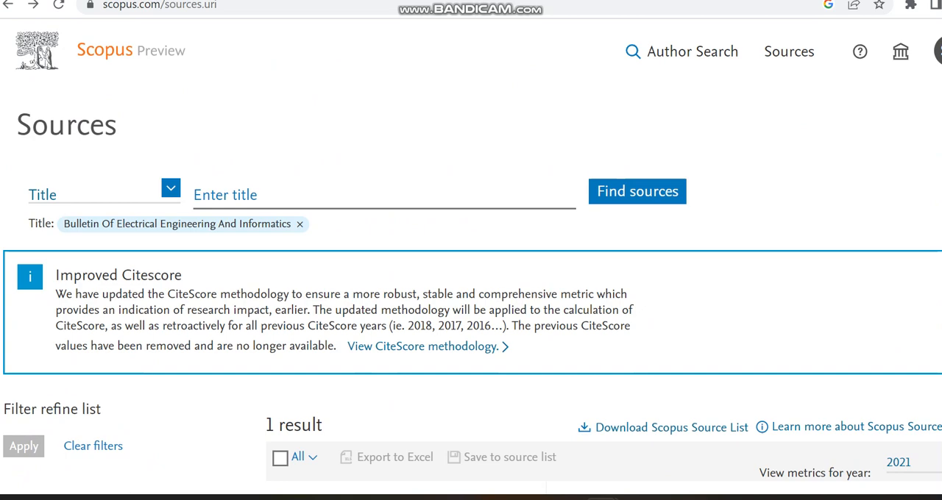
Scroll down to the single Scopus result for Bulletin of Electrical Engineering and Informatics
{"action": "scroll", "scroll_direction": "down", "scroll_amount": 3}
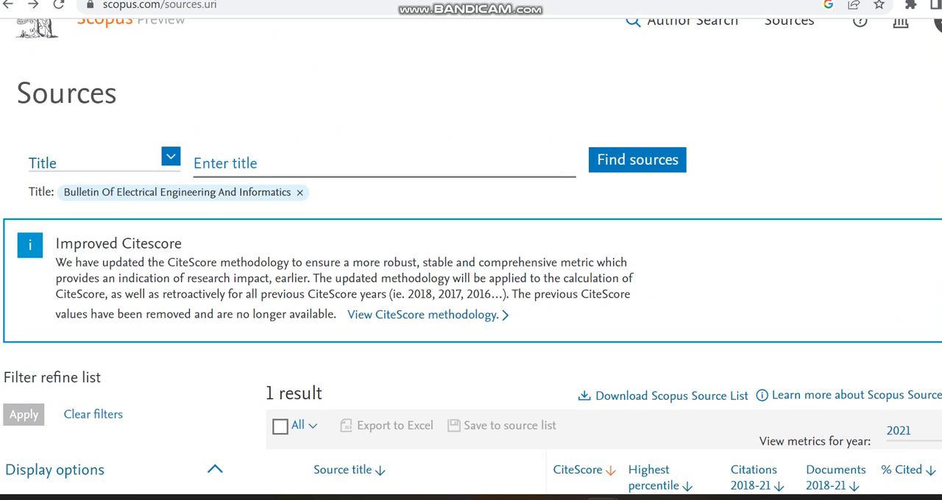
{"action": "scroll", "scroll_direction": "down", "scroll_amount": 3}
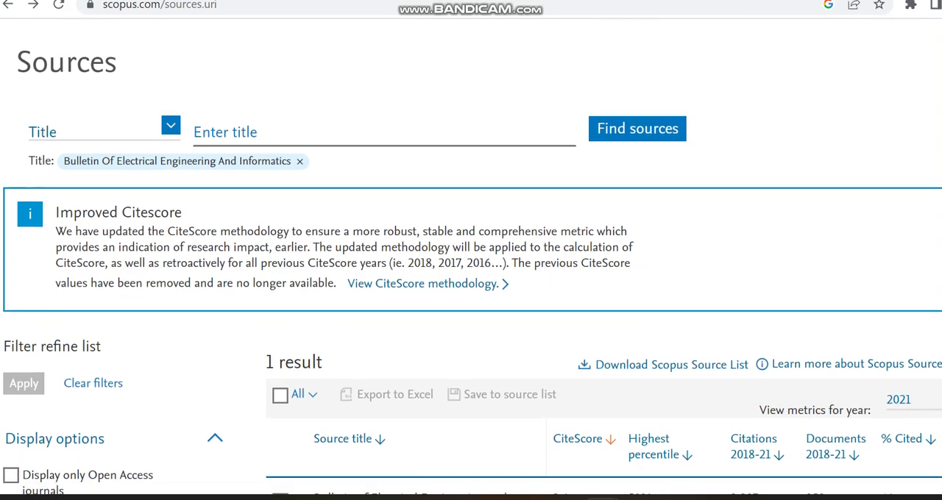
{"action": "scroll", "scroll_direction": "down", "scroll_amount": 3}
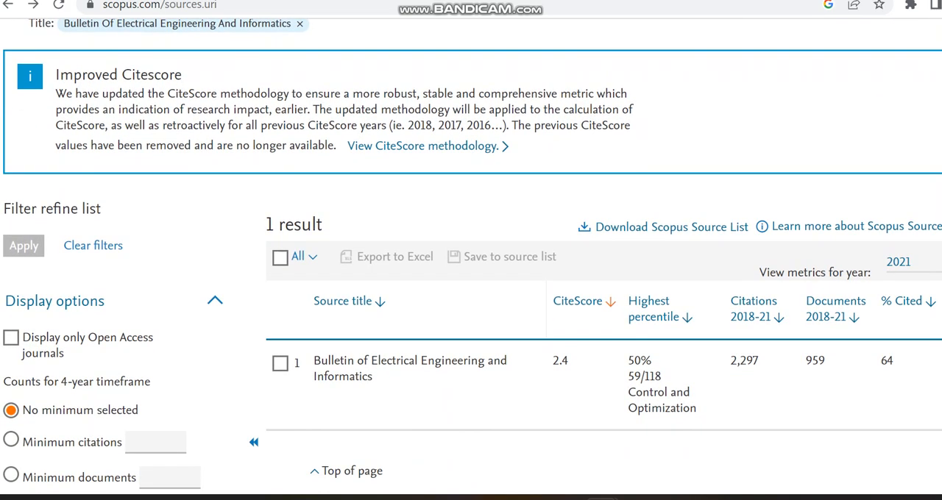
{"action": "scroll", "scroll_direction": "down", "scroll_amount": 3}
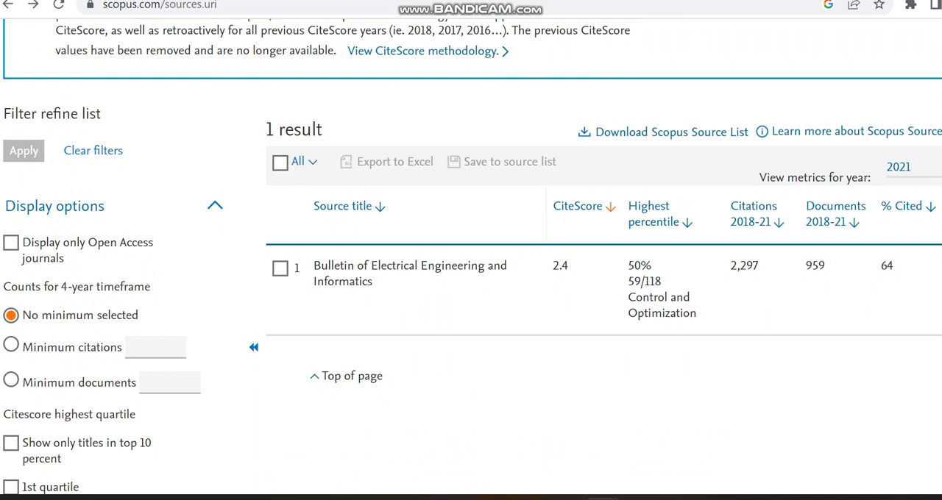
{"action": "mouse_move", "coordinate": [549, 271]}
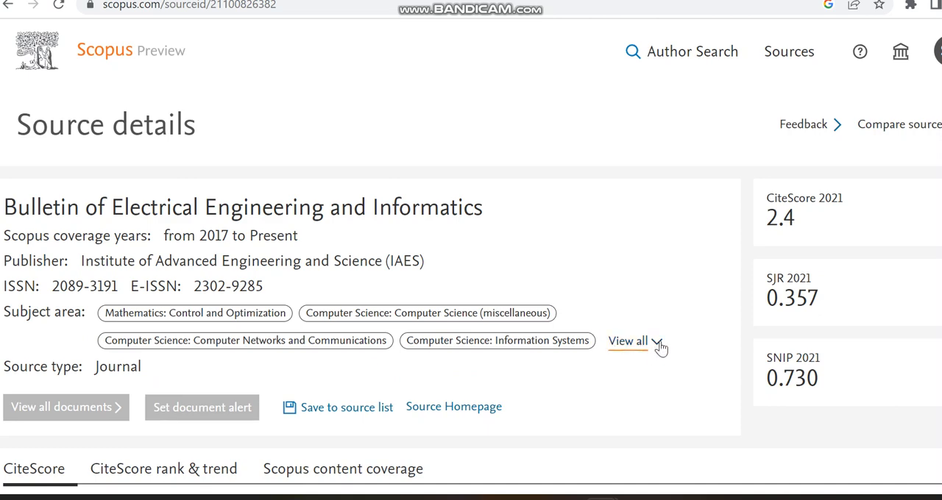
Expand all eight subject areas and scroll toward CiteScore 2.4, SJR and SNIP
{"action": "left_click", "coordinate": [628, 341]}
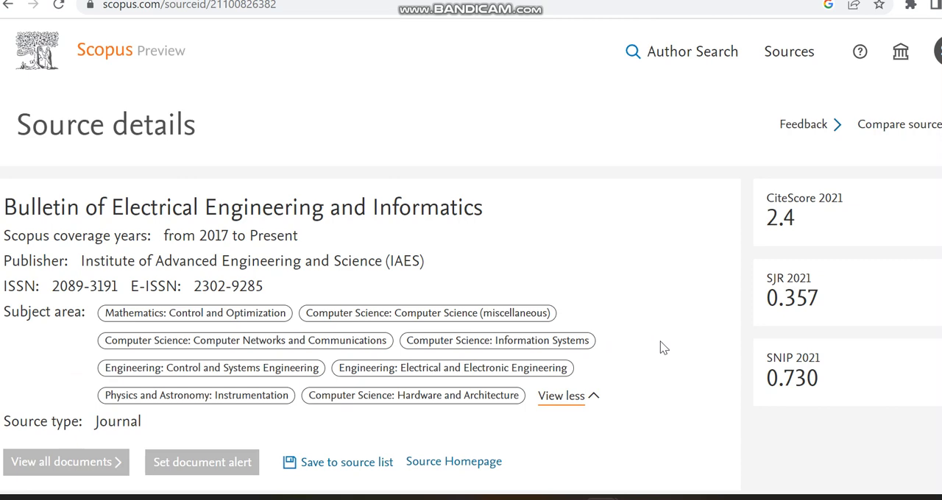
{"action": "scroll", "scroll_direction": "down", "scroll_amount": 3}
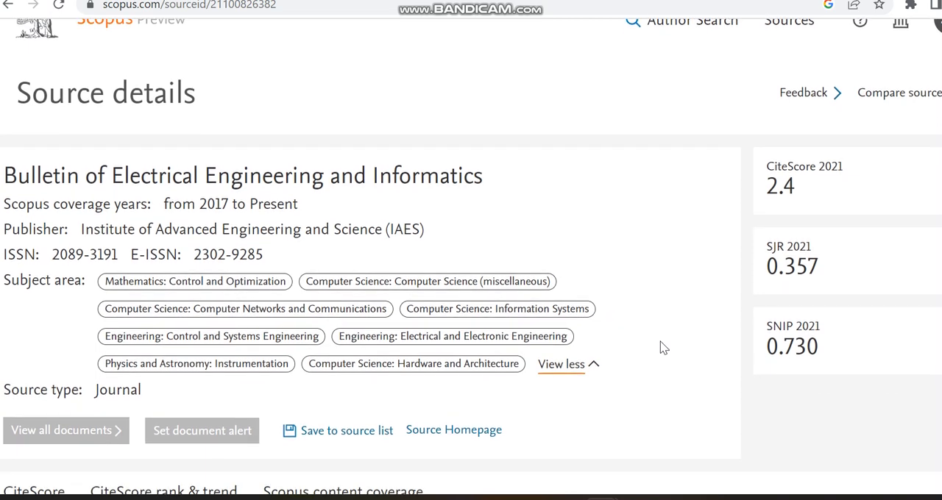
{"action": "scroll", "scroll_direction": "down", "scroll_amount": 3}
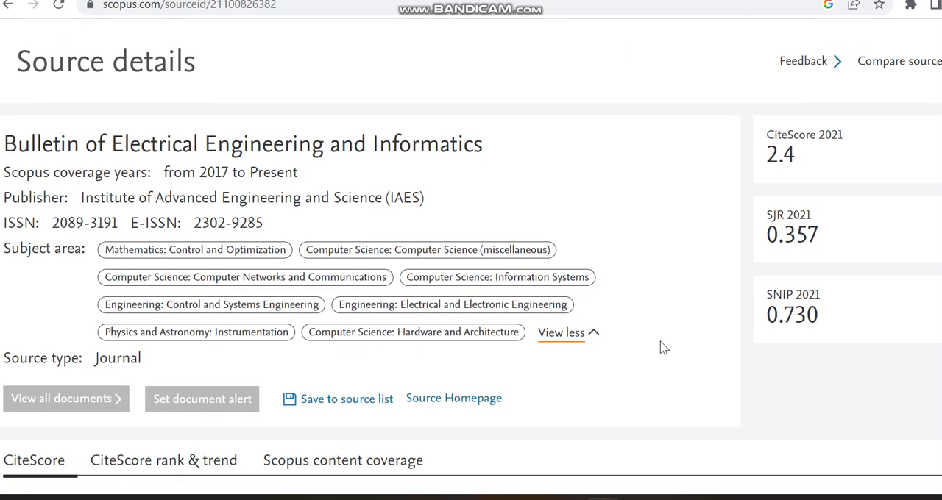
{"action": "scroll", "scroll_direction": "down", "scroll_amount": 3}
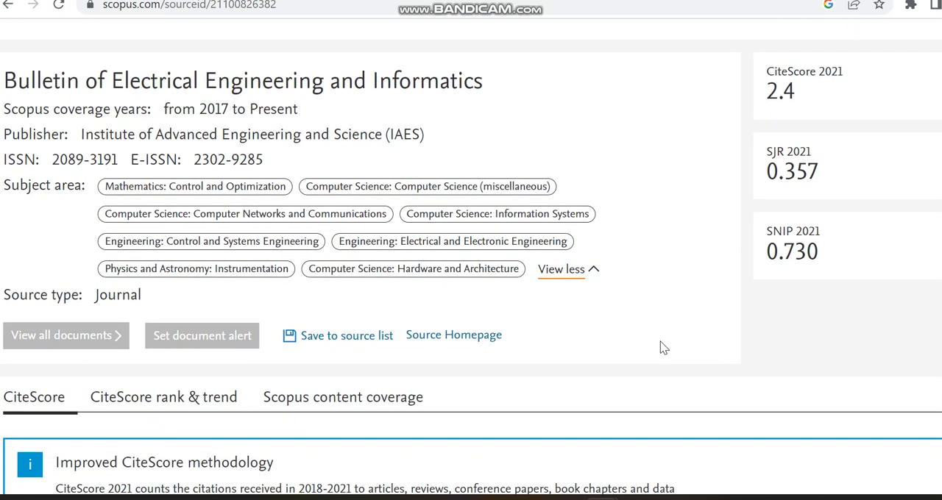
{"action": "scroll", "scroll_direction": "down", "scroll_amount": 3}
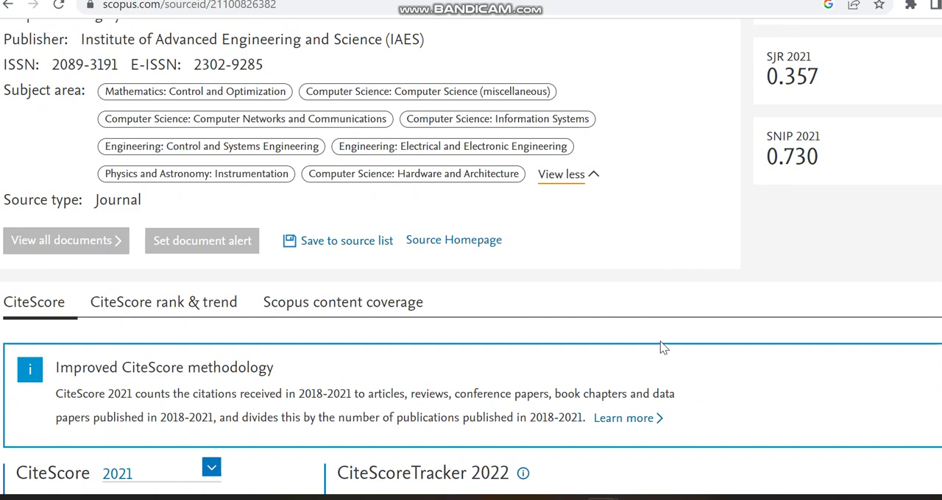
{"action": "scroll", "scroll_direction": "down", "scroll_amount": 3}
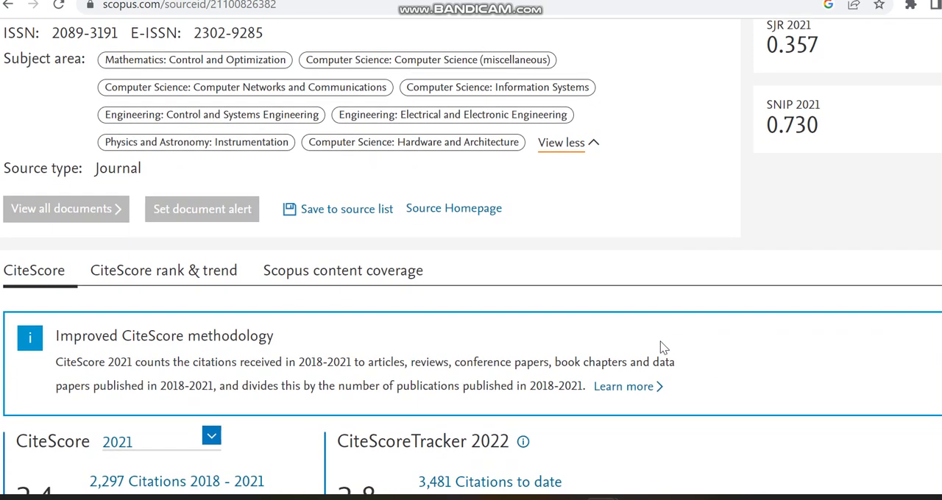
Review the Scopus content coverage yearly document counts, then go to the beei.org homepage
{"action": "left_click", "coordinate": [342, 270]}
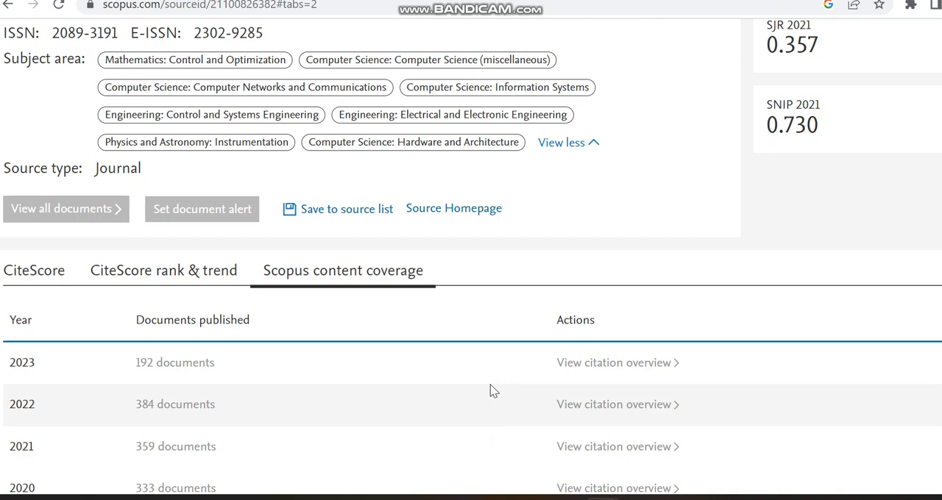
{"action": "scroll", "scroll_direction": "down", "scroll_amount": 3}
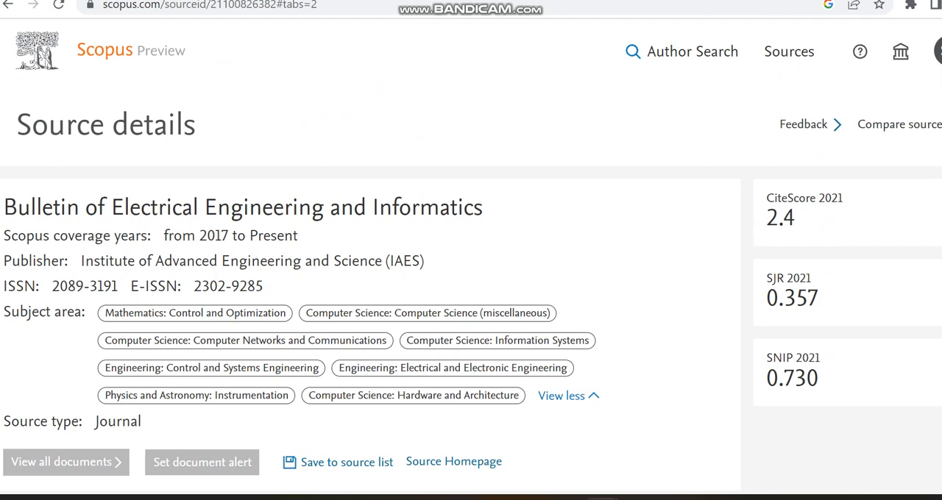
{"action": "left_click", "coordinate": [454, 461]}
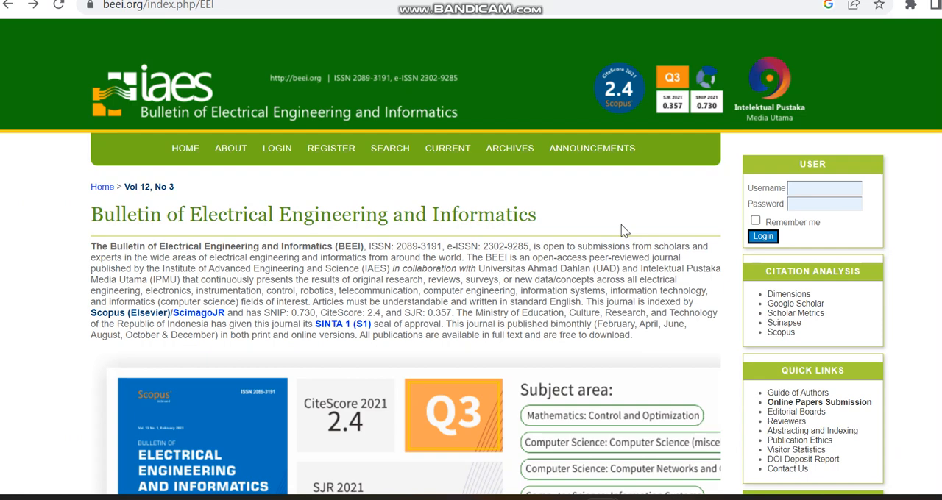
{"action": "mouse_move", "coordinate": [335, 326]}
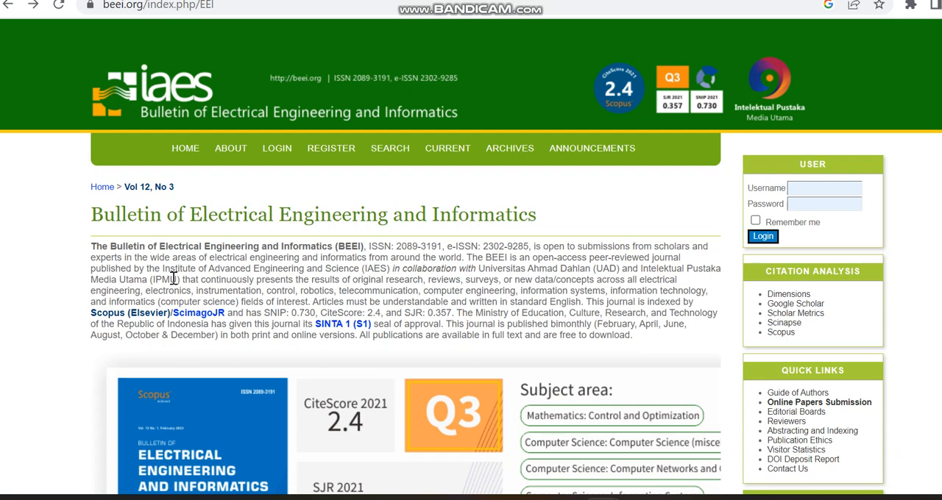
{"action": "mouse_move", "coordinate": [224, 268]}
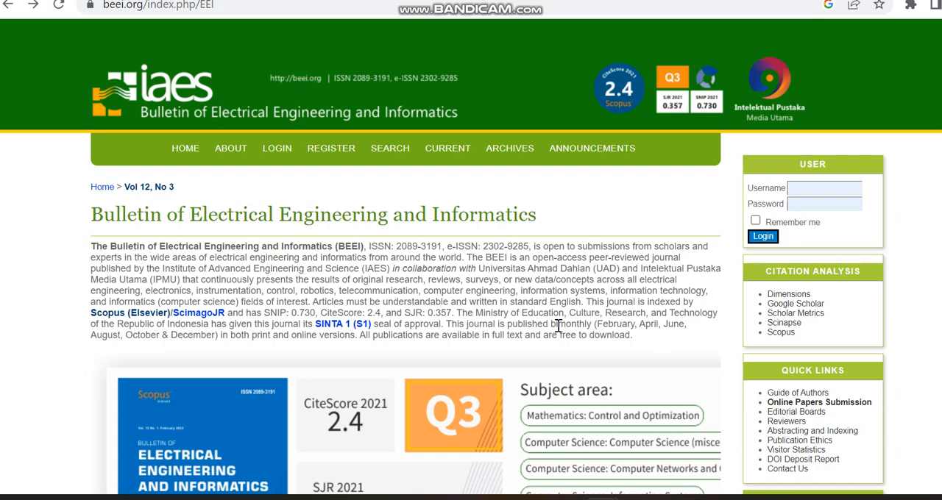
Scroll the beei.org homepage down to Announcements and open Information For Authors
{"action": "scroll", "scroll_direction": "down", "scroll_amount": 3}
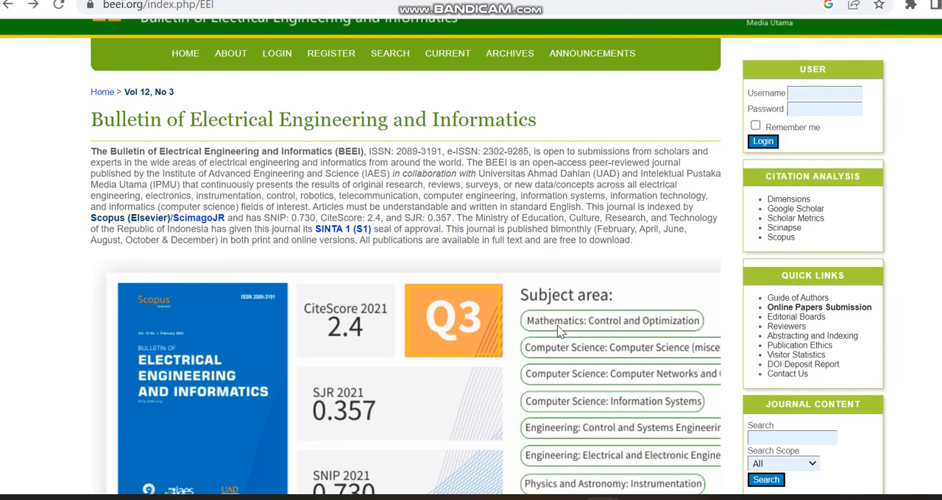
{"action": "scroll", "scroll_direction": "down", "scroll_amount": 3}
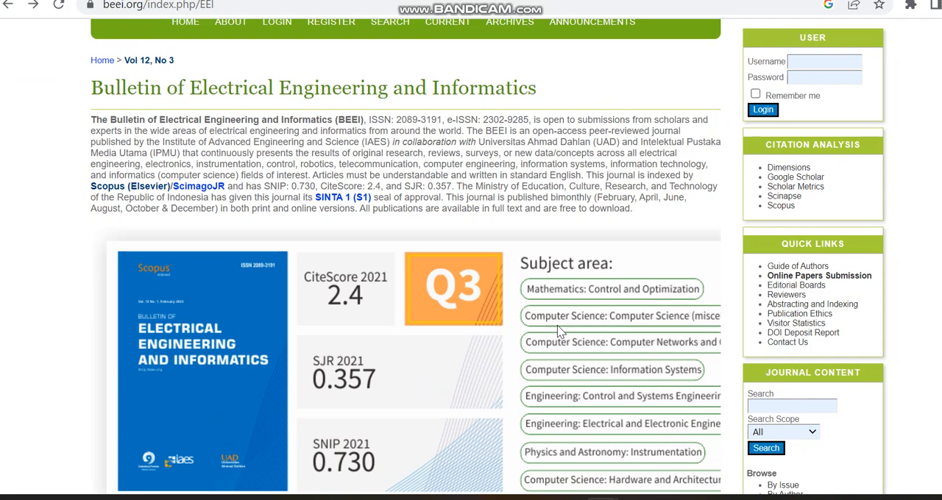
{"action": "scroll", "scroll_direction": "down", "scroll_amount": 3}
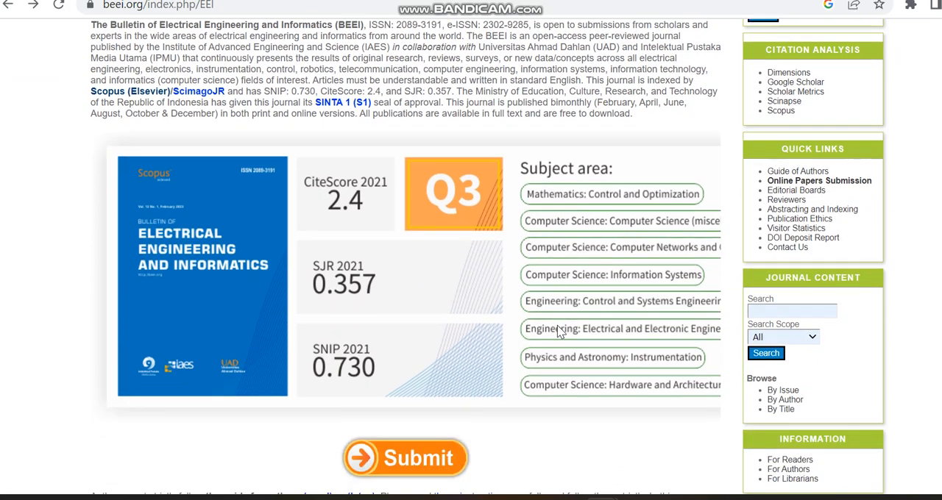
{"action": "scroll", "scroll_direction": "down", "scroll_amount": 3}
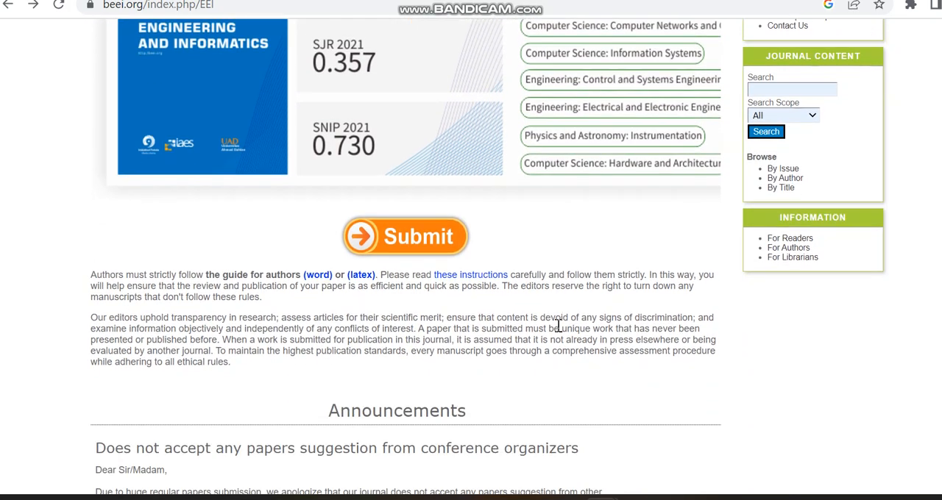
{"action": "scroll", "scroll_direction": "down", "scroll_amount": 3}
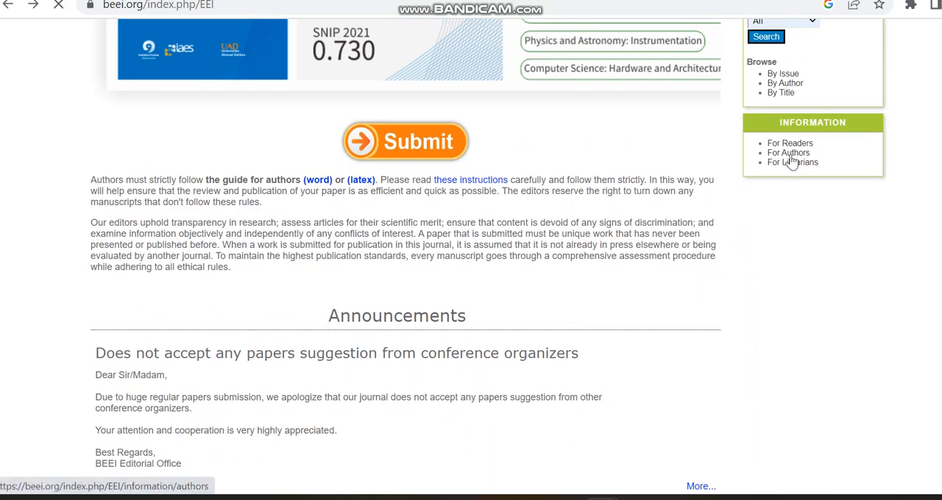
{"action": "left_click", "coordinate": [788, 153]}
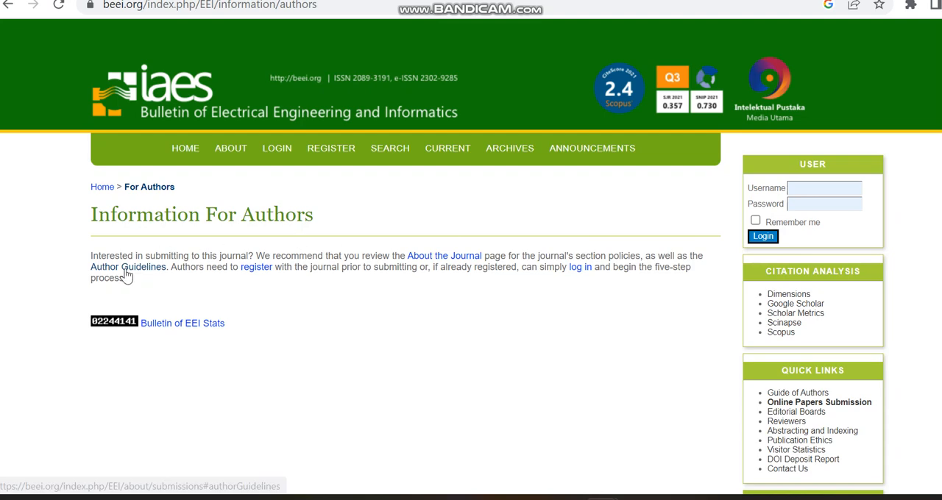
Open Author Guidelines and browse the Submissions page, including the USD 315 publication fee
{"action": "left_click", "coordinate": [128, 267]}
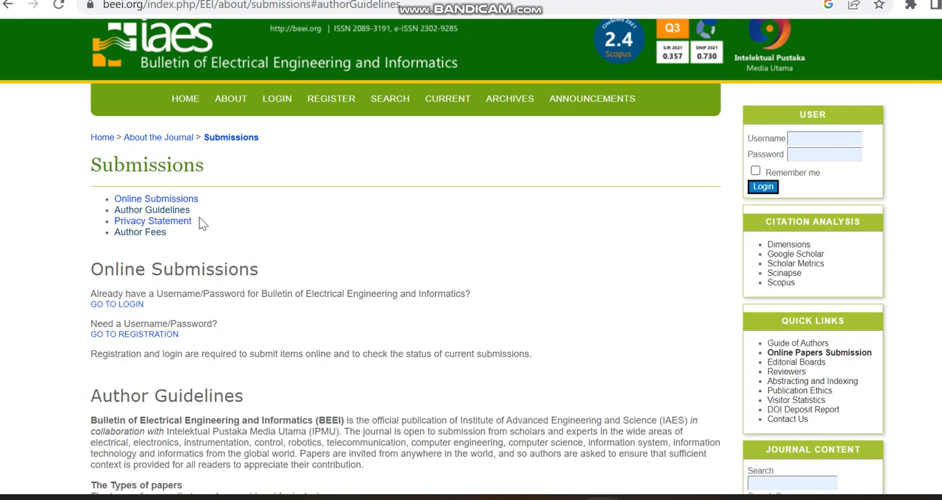
{"action": "scroll", "scroll_direction": "down", "scroll_amount": 3}
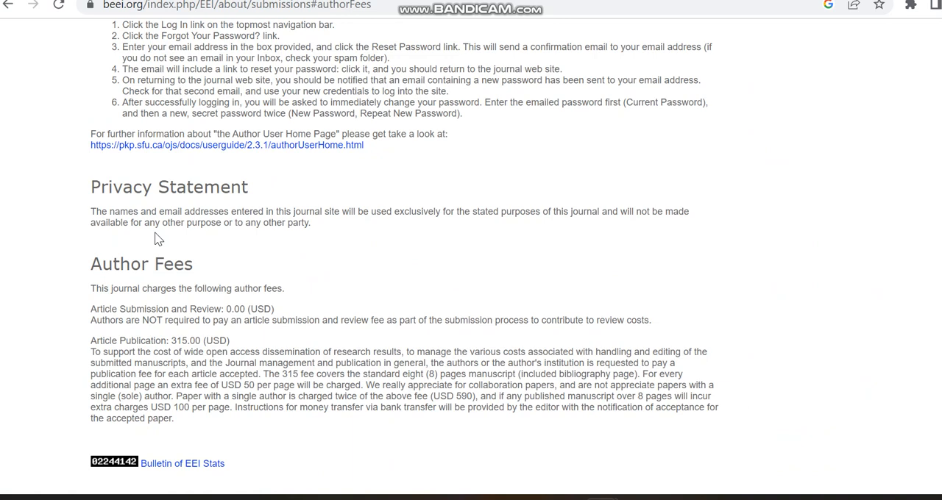
{"action": "mouse_move", "coordinate": [149, 245]}
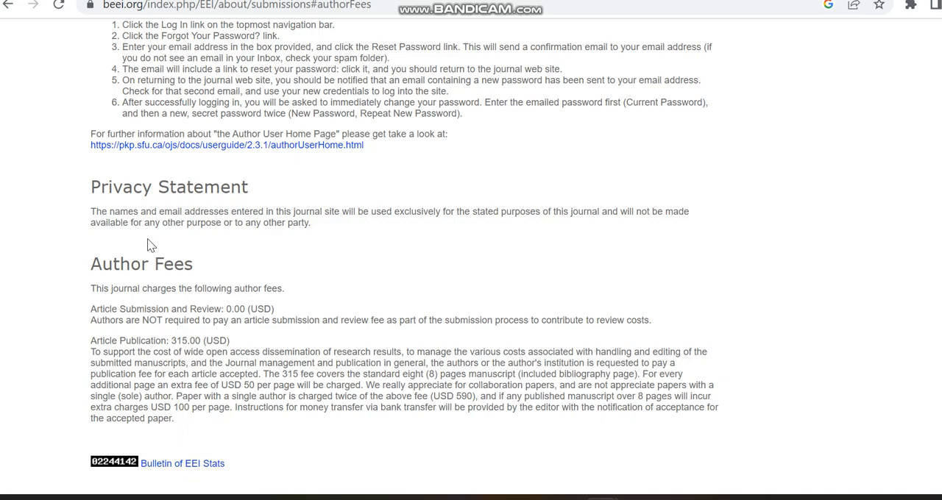
{"action": "scroll", "scroll_direction": "up", "scroll_amount": 3}
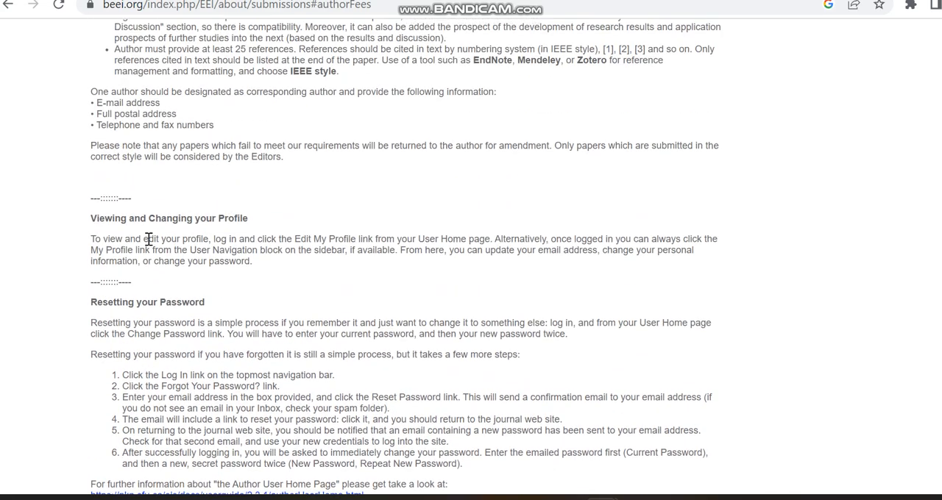
{"action": "scroll", "scroll_direction": "up", "scroll_amount": 3}
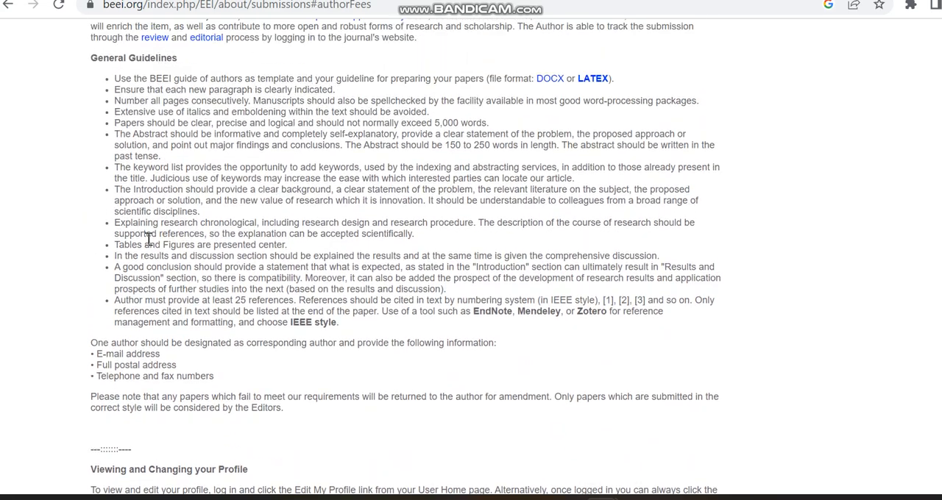
{"action": "scroll", "scroll_direction": "up", "scroll_amount": 3}
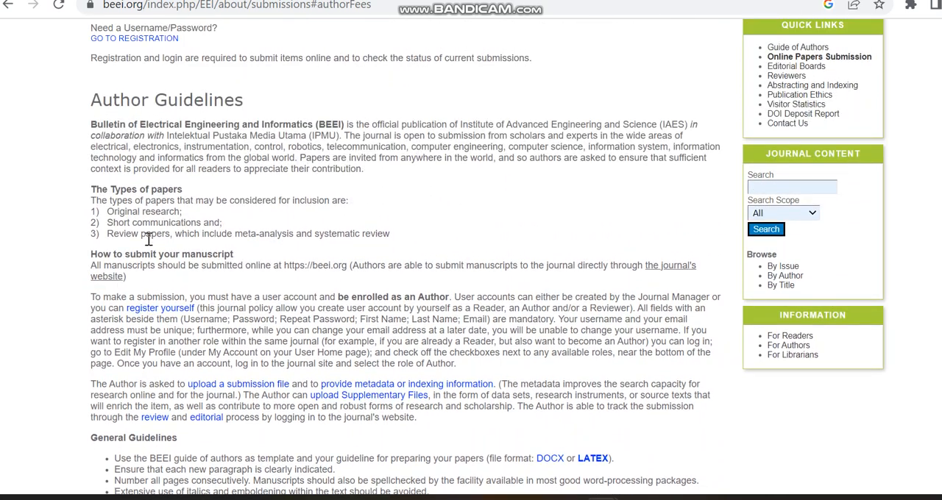
{"action": "mouse_move", "coordinate": [794, 88]}
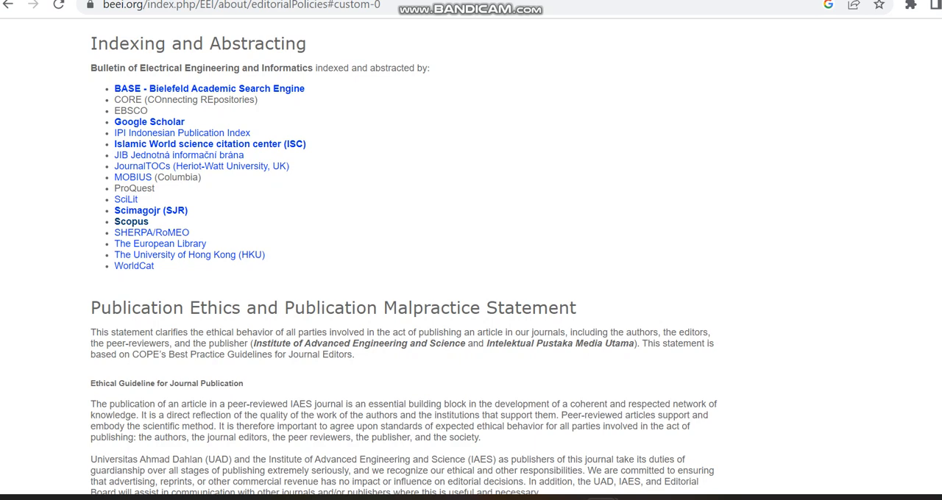
{"action": "scroll", "scroll_direction": "up", "scroll_amount": 3}
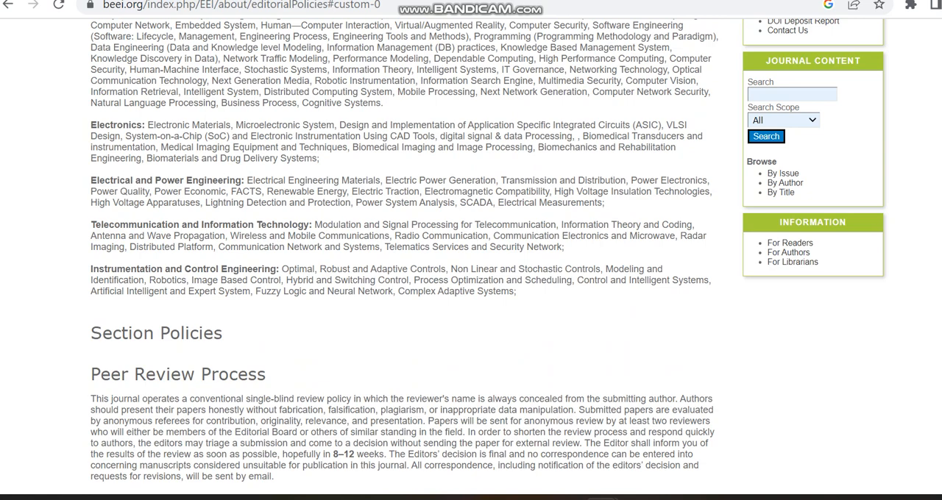
{"action": "scroll", "scroll_direction": "up", "scroll_amount": 3}
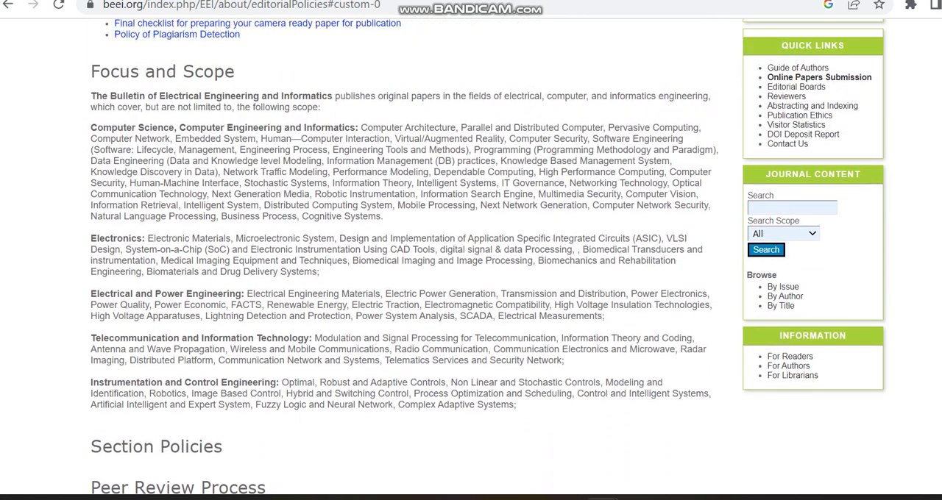
{"action": "scroll", "scroll_direction": "down", "scroll_amount": 3}
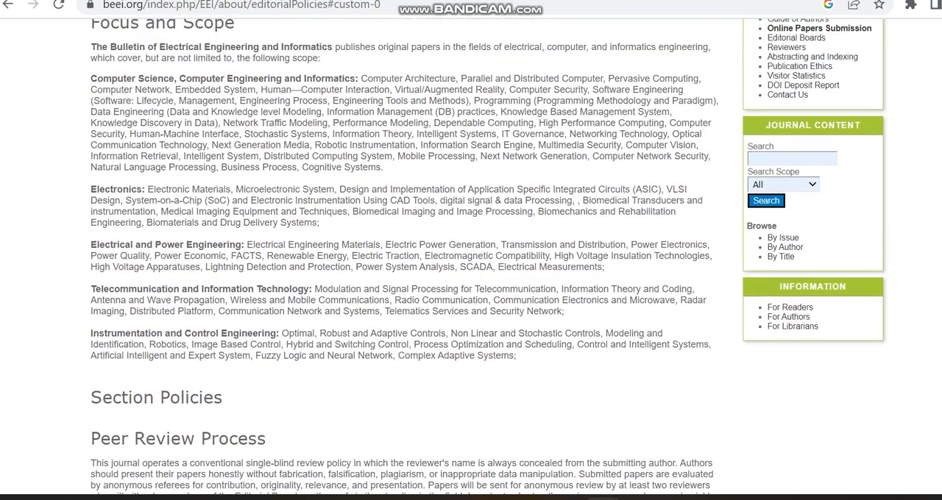
{"action": "scroll", "scroll_direction": "up", "scroll_amount": 3}
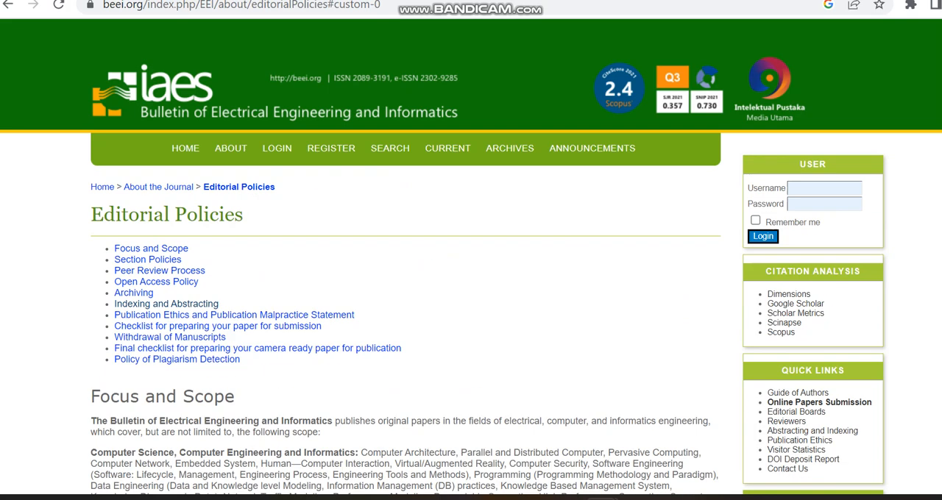
{"action": "mouse_move", "coordinate": [257, 167]}
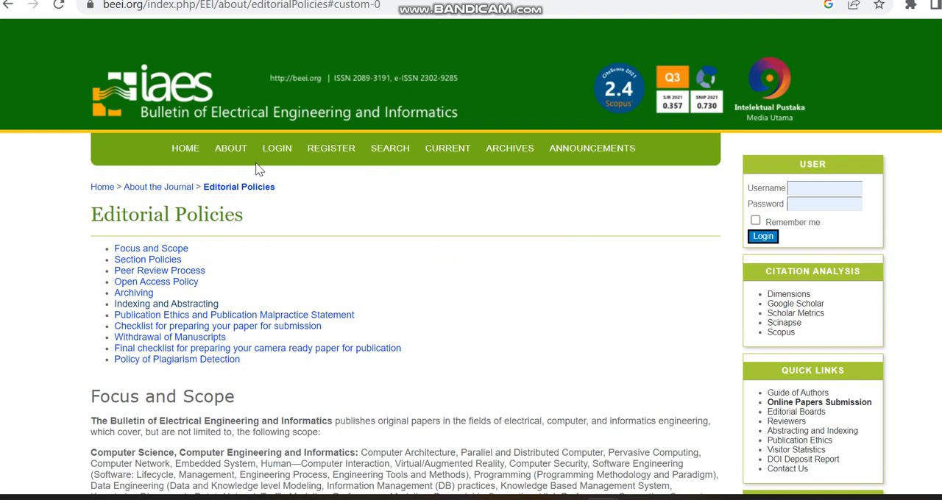
{"action": "mouse_move", "coordinate": [511, 158]}
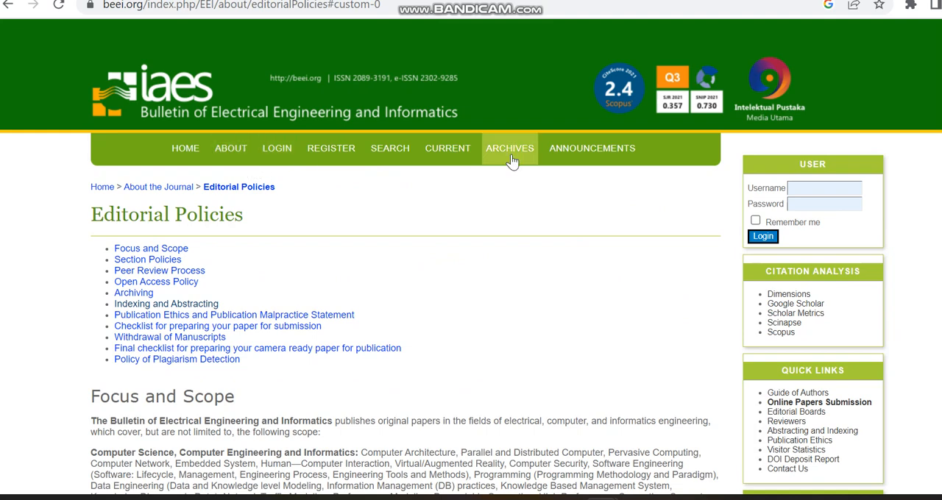
Browse the archives and open the Vol 12, No 3: June 2023 issue
{"action": "left_click", "coordinate": [509, 148]}
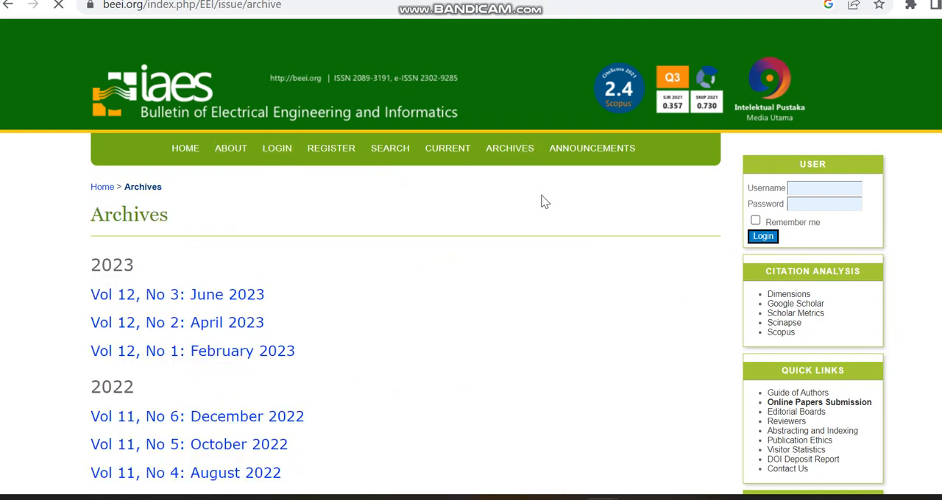
{"action": "scroll", "scroll_direction": "down", "scroll_amount": 3}
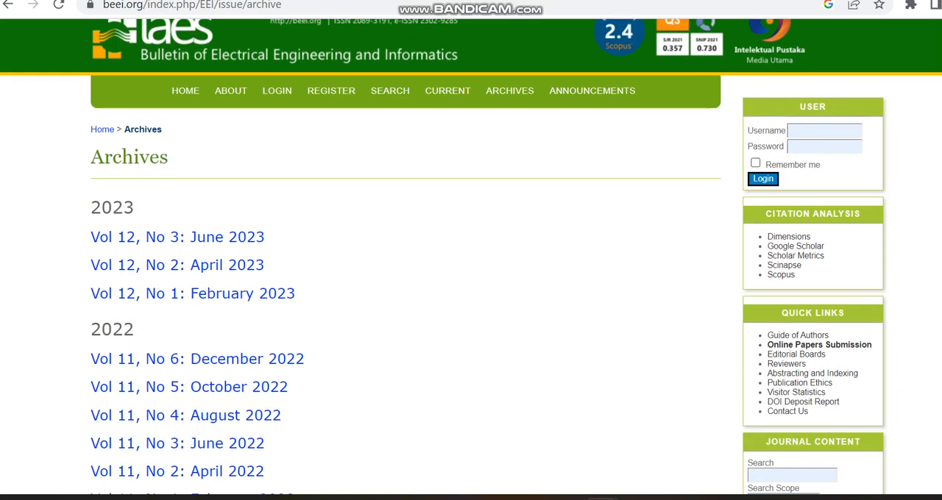
{"action": "scroll", "scroll_direction": "down", "scroll_amount": 3}
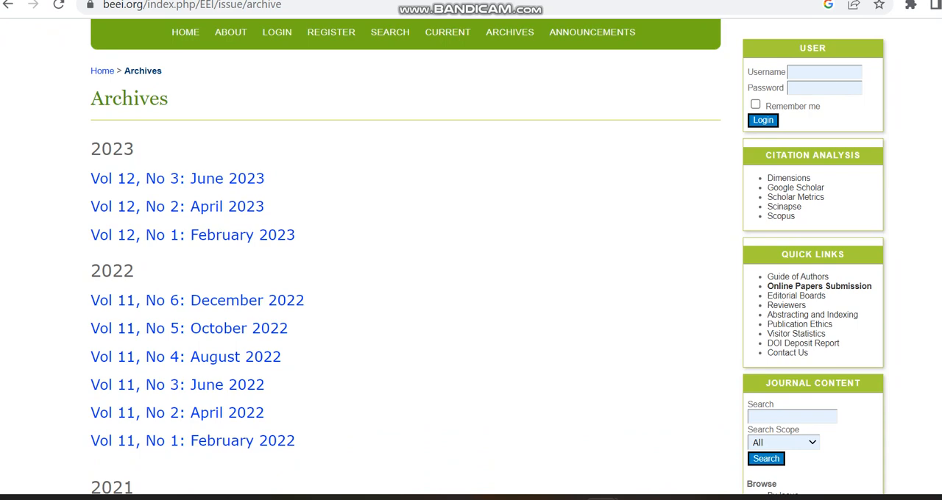
{"action": "mouse_move", "coordinate": [197, 184]}
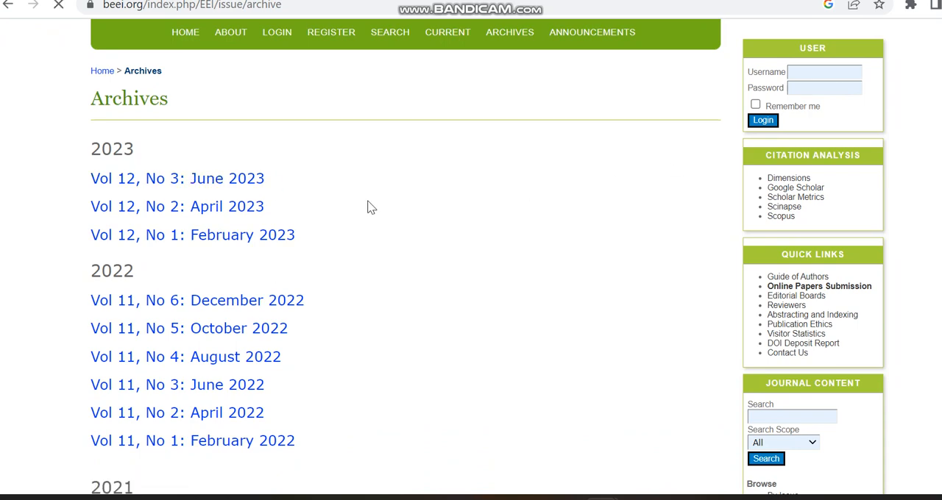
{"action": "left_click", "coordinate": [177, 178]}
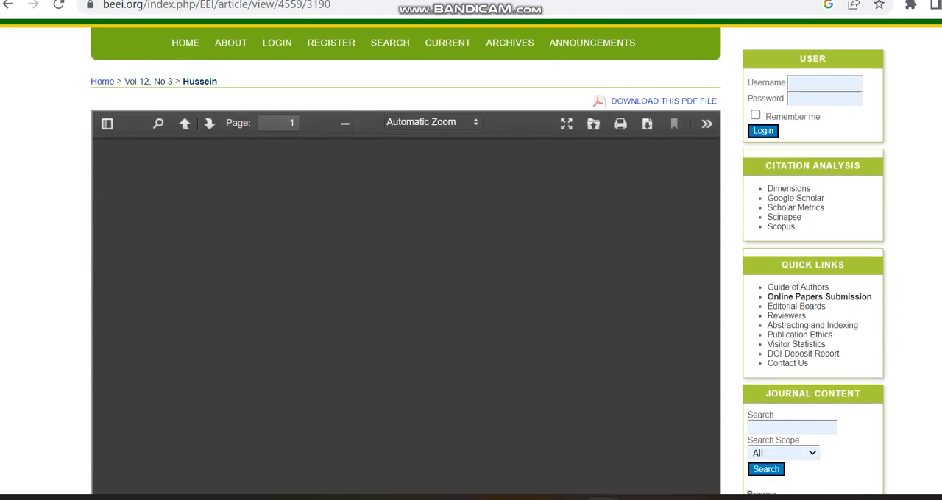
Cancel saving Hussein's article PDF and read its received and accepted dates
{"action": "scroll", "scroll_direction": "down", "scroll_amount": 3}
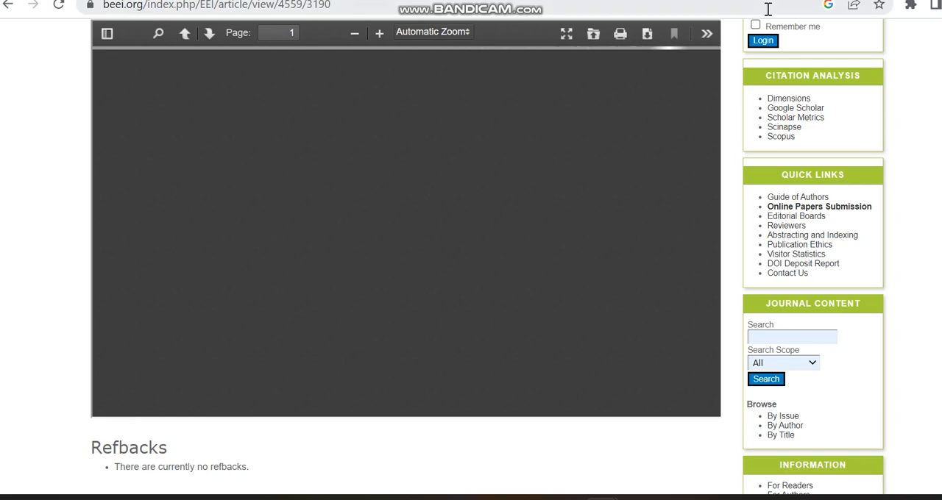
{"action": "scroll", "scroll_direction": "up", "scroll_amount": 3}
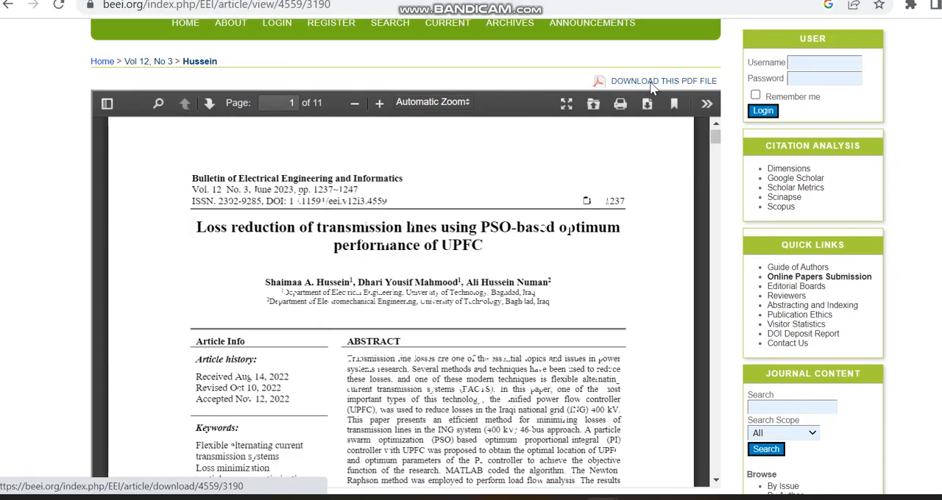
{"action": "left_click", "coordinate": [665, 80]}
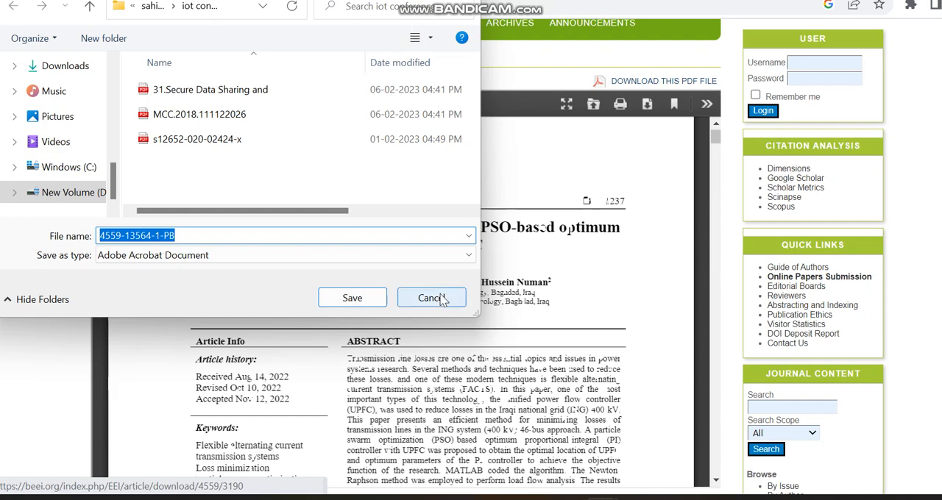
{"action": "left_click", "coordinate": [431, 297]}
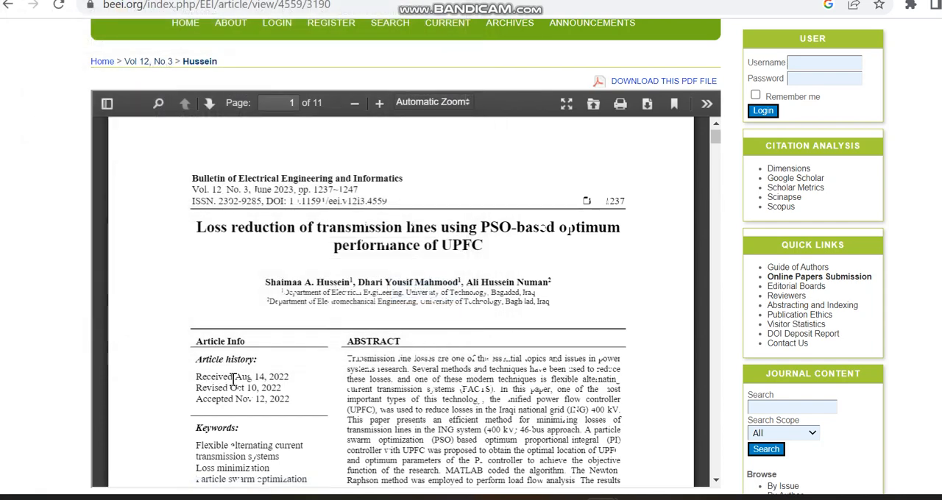
{"action": "mouse_move", "coordinate": [263, 377]}
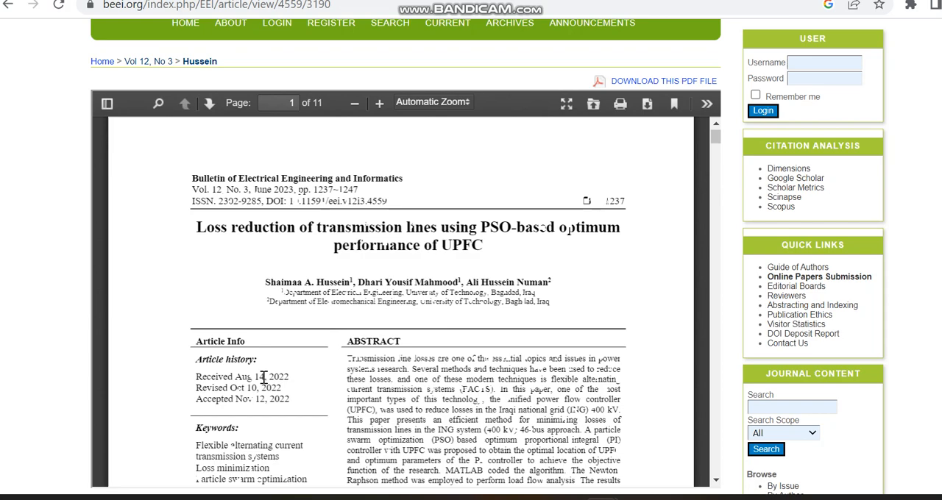
{"action": "mouse_move", "coordinate": [29, 26]}
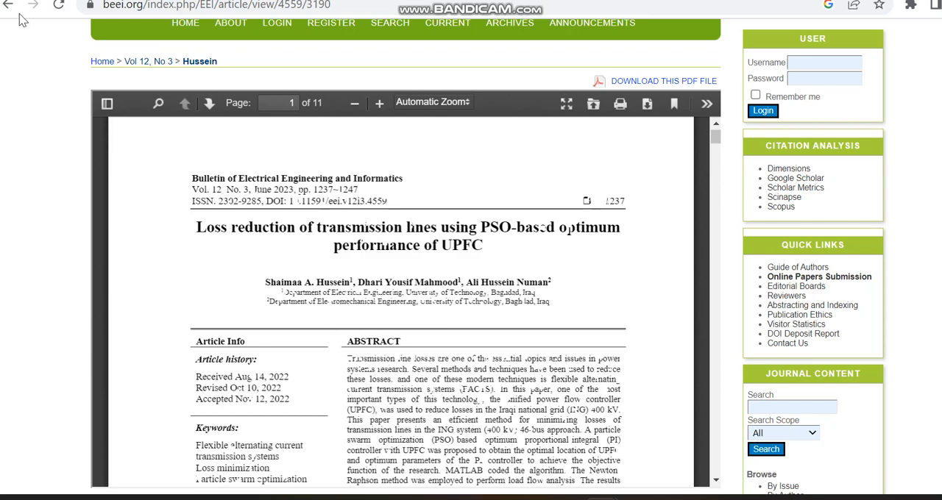